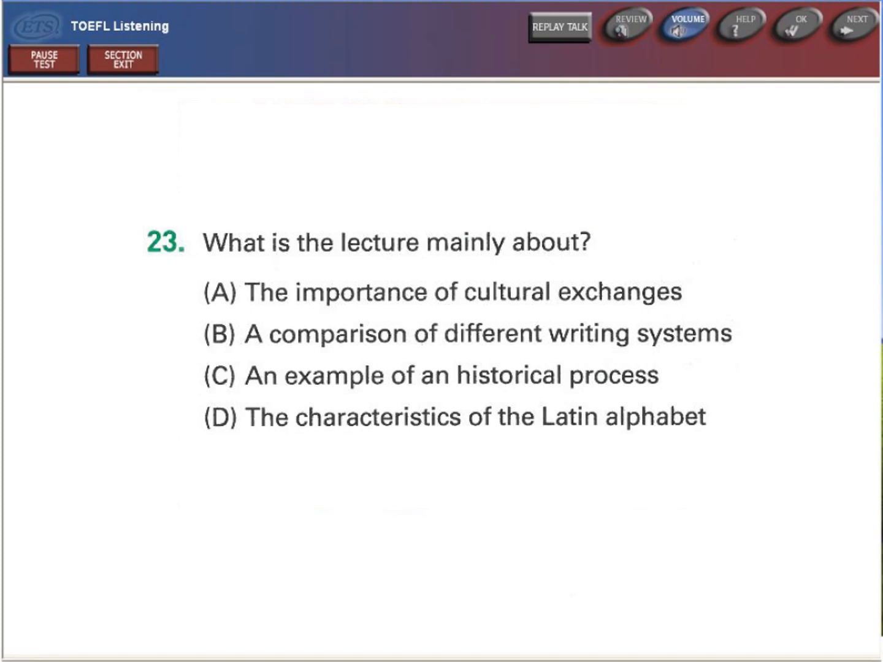
Advance from main-idea question 23 to question 24 on why the professor says something.
click(559, 27)
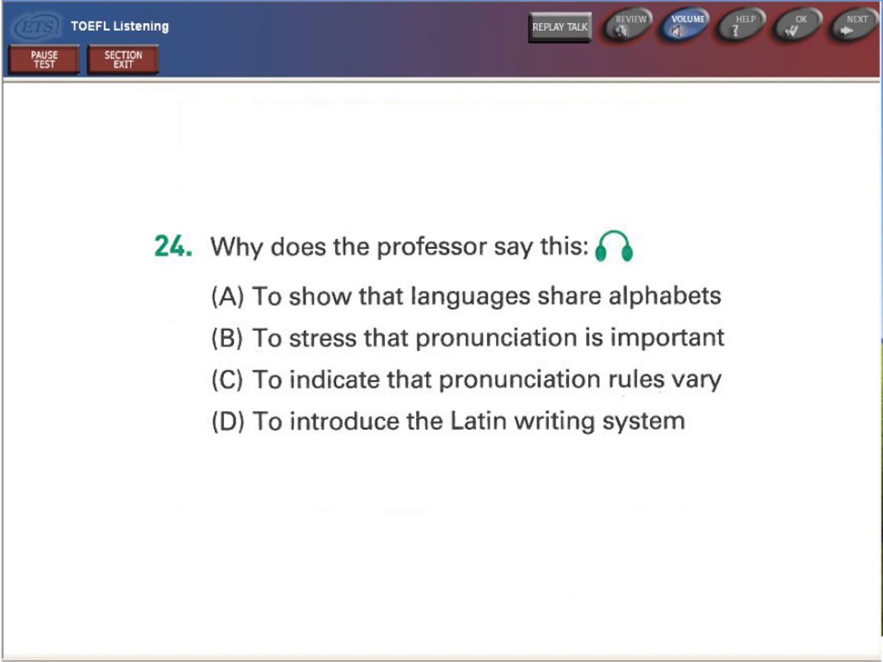
Advance through question 25 on Phoenician symbols to question 26, the Greek alphabet yes/no table.
click(853, 26)
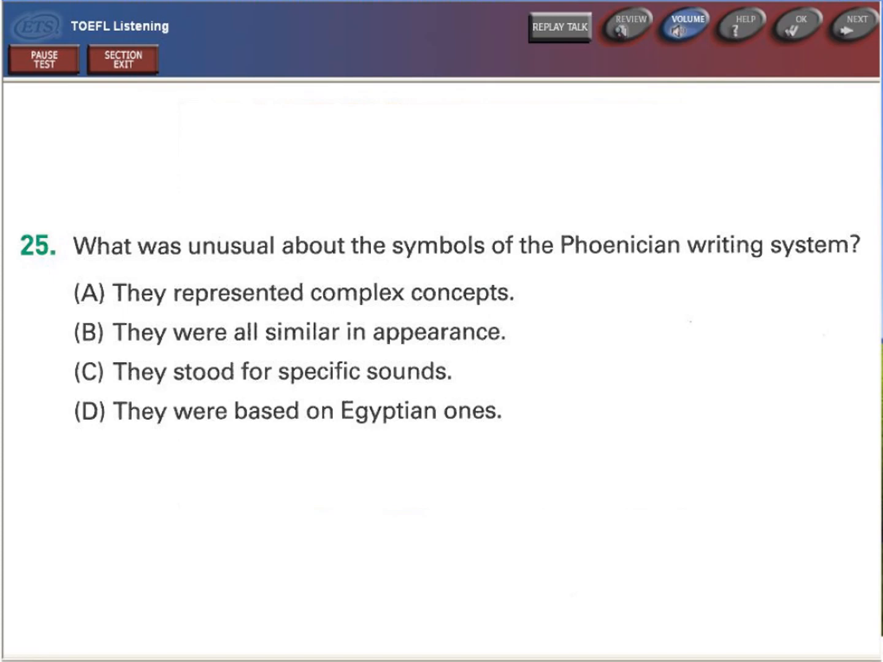
click(854, 26)
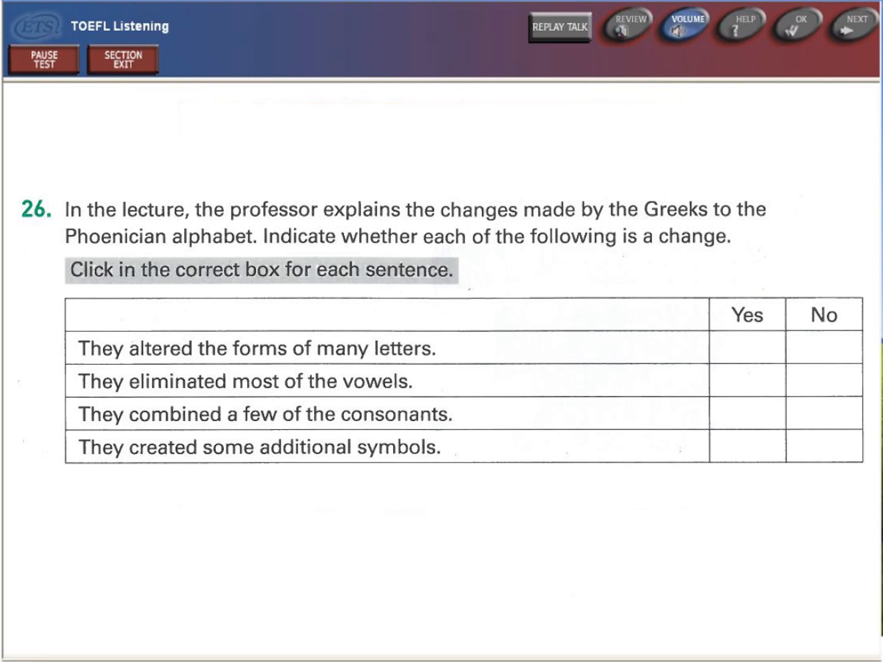
Advance to question 27 on how Greek writing spread to Italy.
click(853, 26)
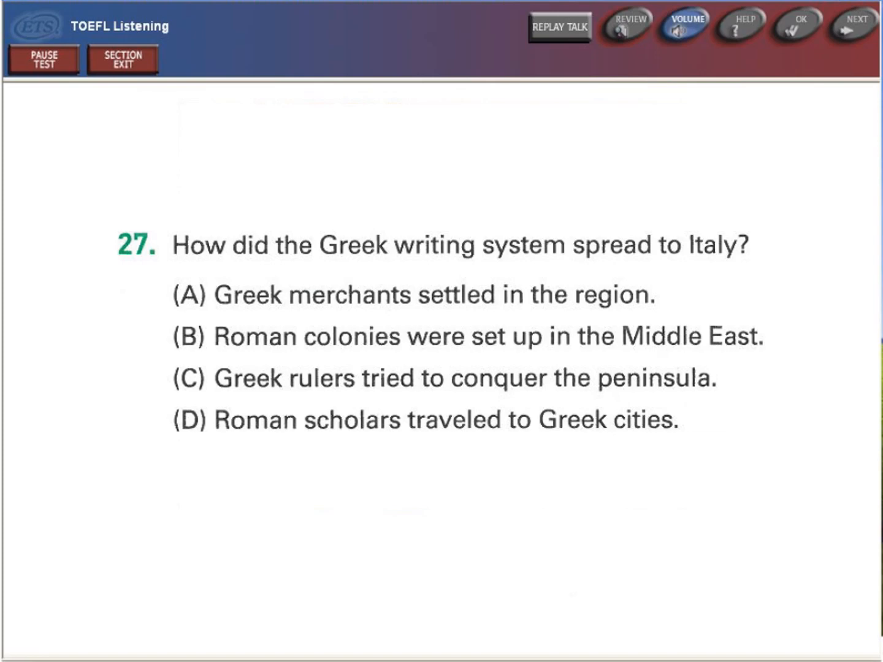
Advance to question 28 on why the Latin alphabet outlasted the Roman Empire.
click(853, 26)
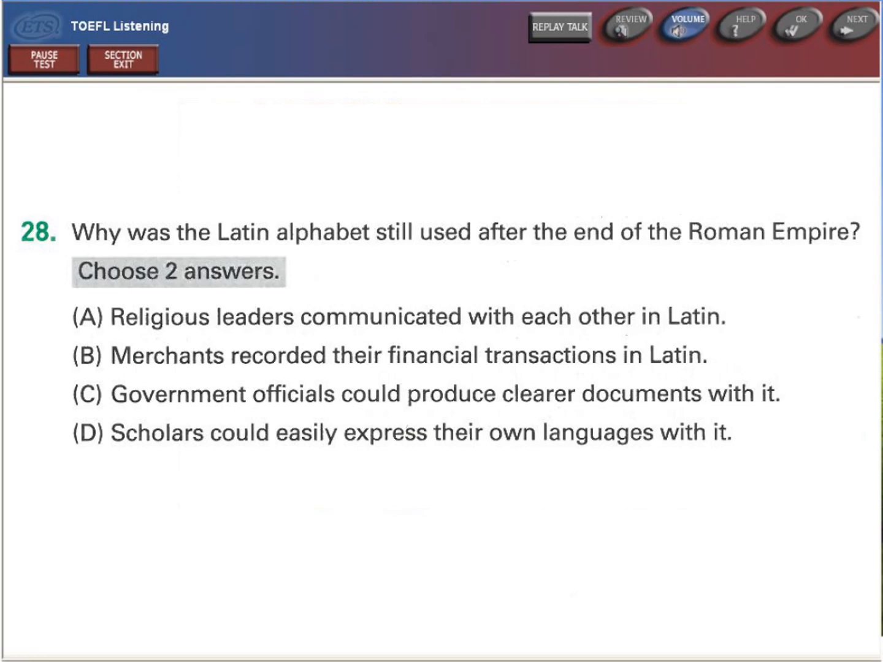
Advance past question 28 to question 29, the main-idea question on the stars lecture.
click(559, 27)
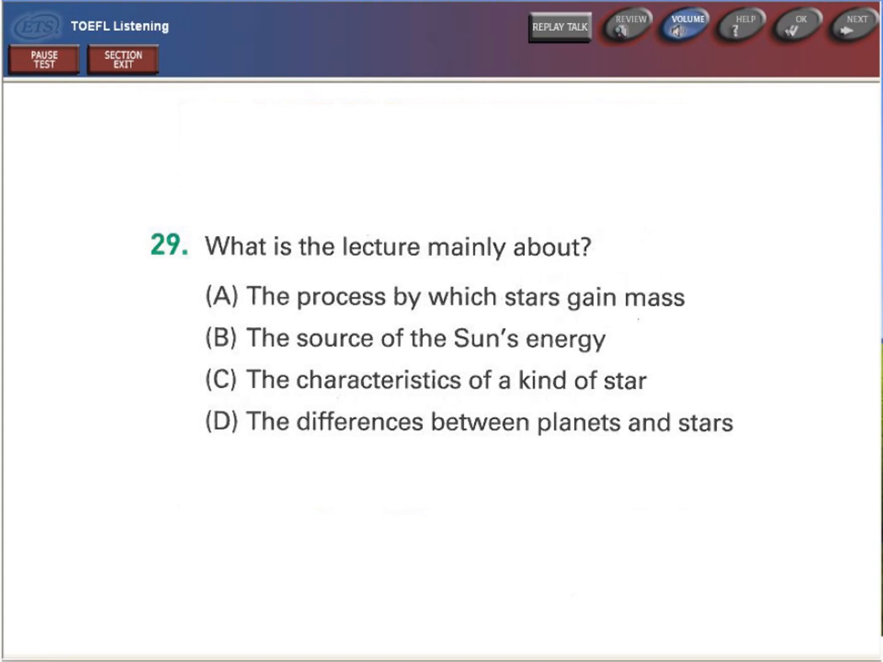
Advance from question 29 to question 30 on a brown dwarf's size.
click(855, 26)
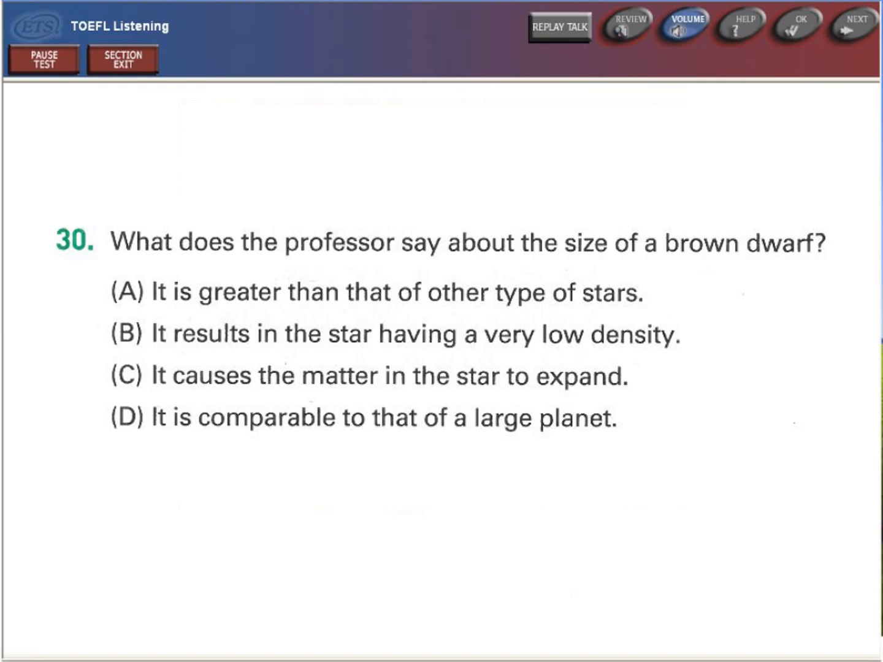
Advance to question 31 on why the student says the replayed line about brown dwarfs.
click(559, 27)
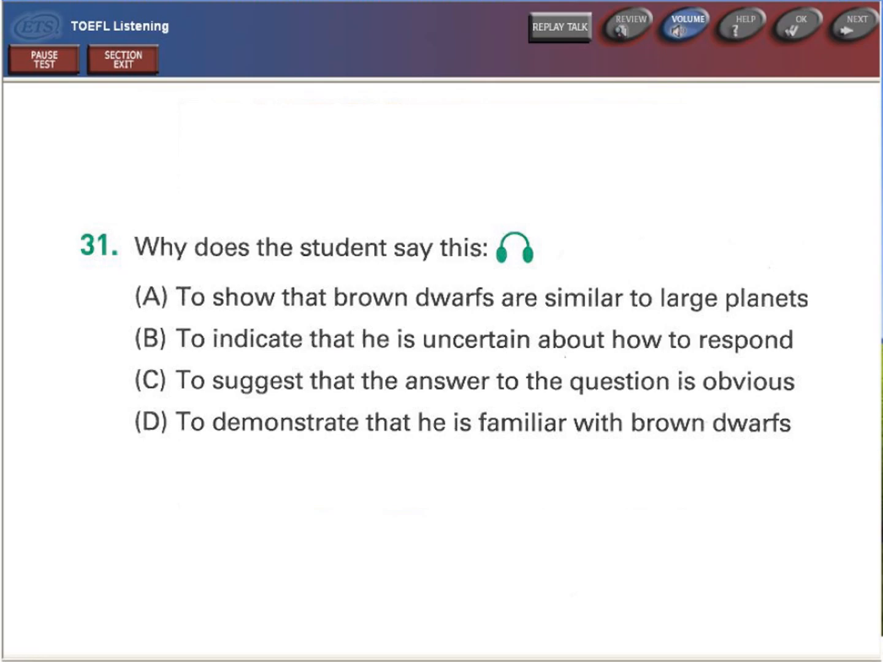
Advance to question 32, ordering the steps of brown dwarf formation.
click(853, 26)
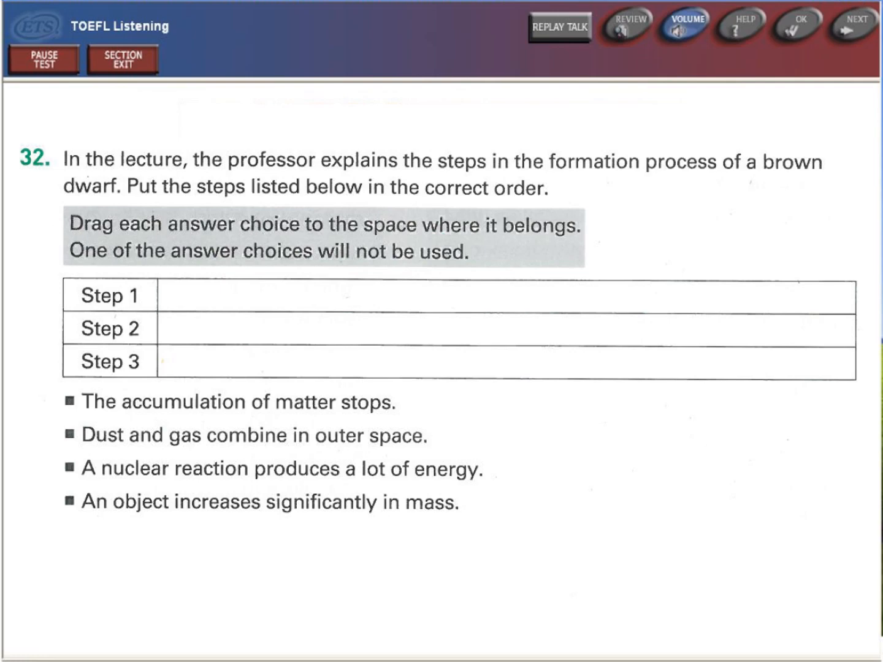
Advance to question 33 on why brown dwarfs are hard to detect with telescopes.
click(854, 26)
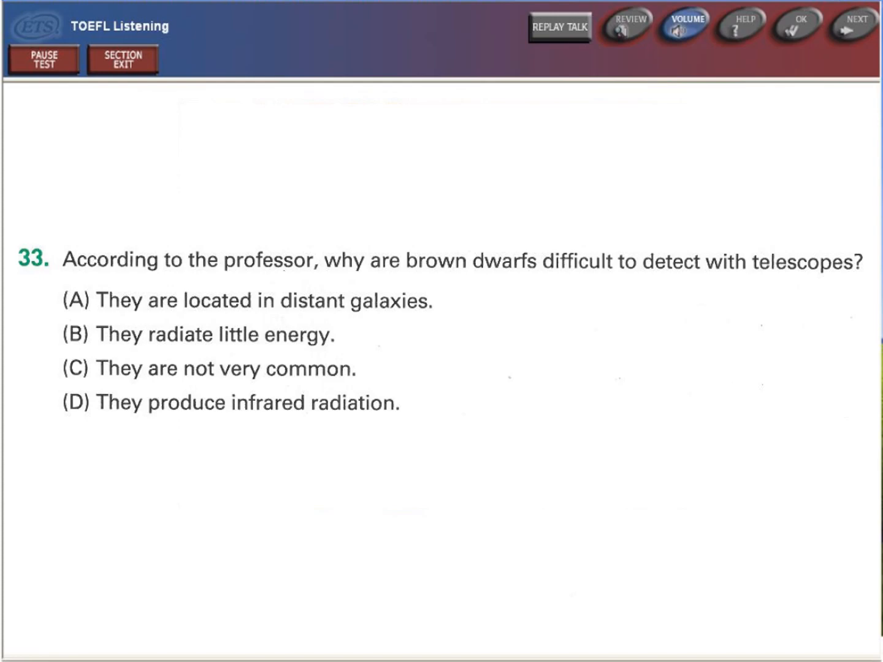
Advance to question 34 on the professor's attitude toward the recent brown dwarf estimate.
click(854, 24)
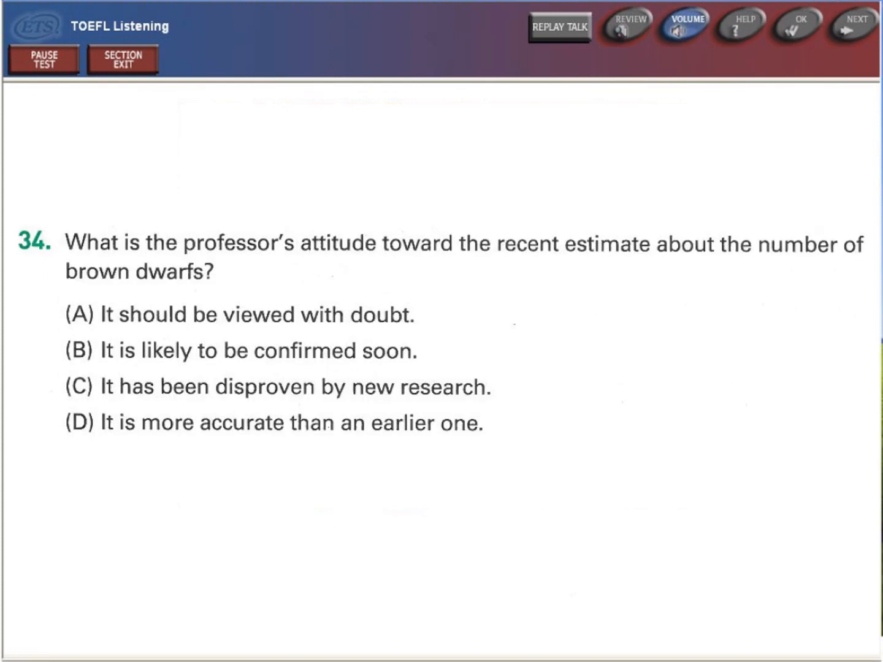